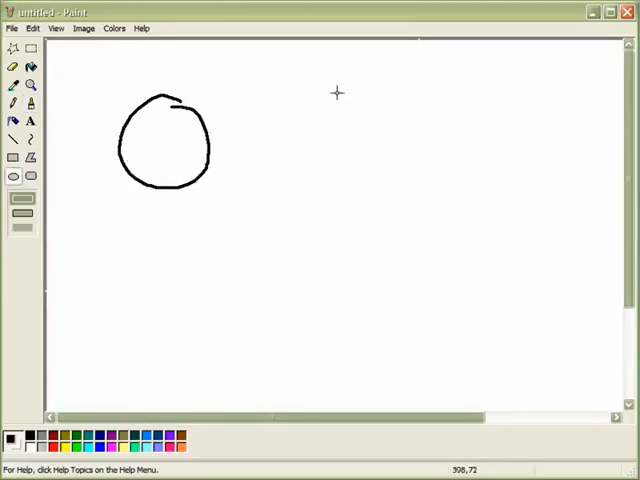
Draw a rough freehand circle on the blank Paint canvas.
drag(338, 94, 444, 194)
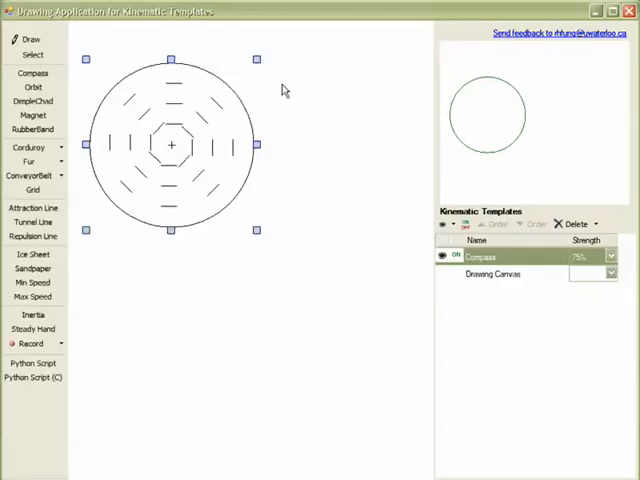
mouse_move(336, 116)
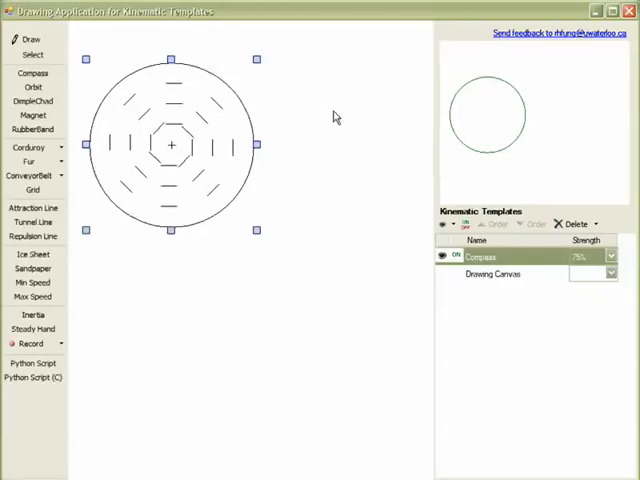
Switch to Draw mode and stroke a smooth curve along the compass circle.
click(492, 274)
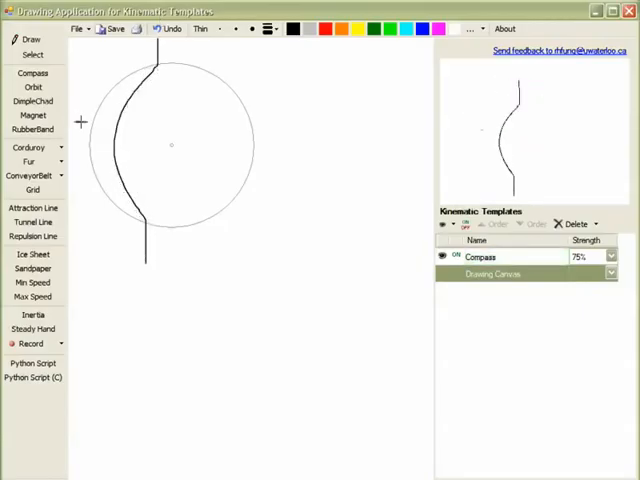
drag(80, 120, 276, 120)
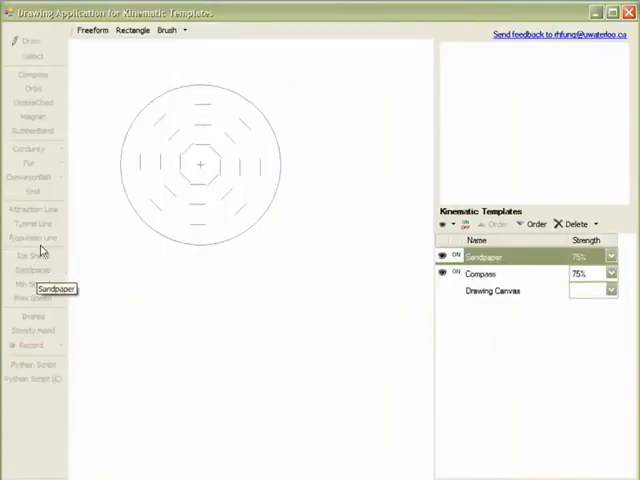
Choose a sandpaper brush size, then place a corduroy template across the compass.
click(184, 30)
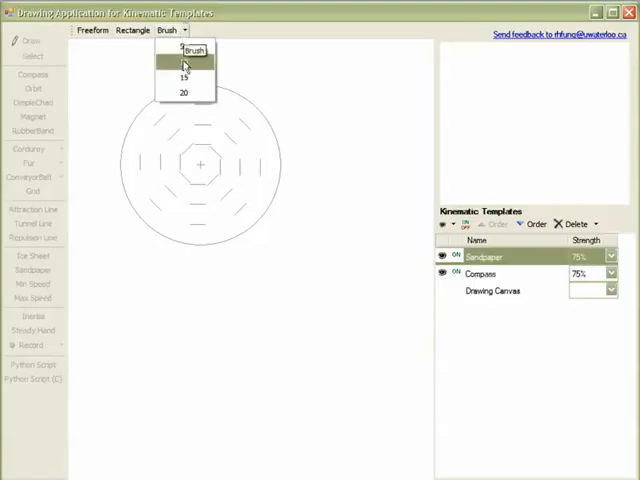
click(184, 64)
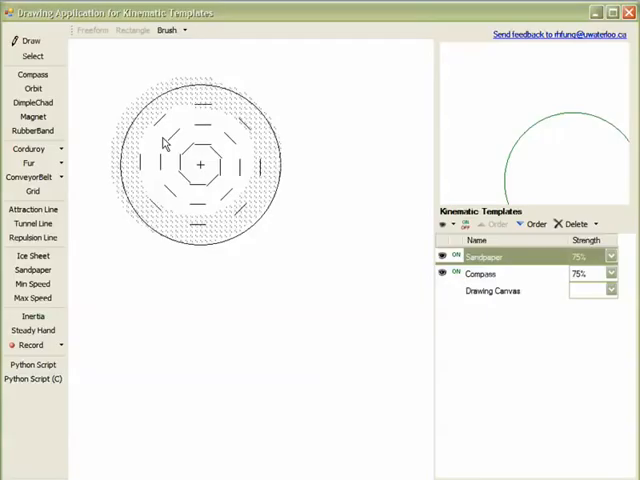
click(28, 148)
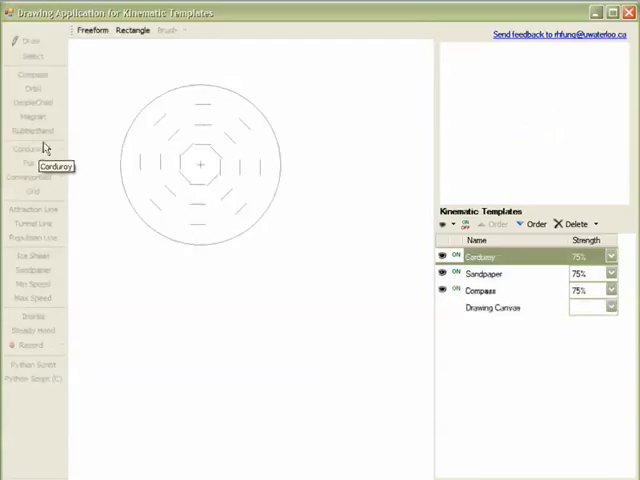
drag(110, 62, 290, 256)
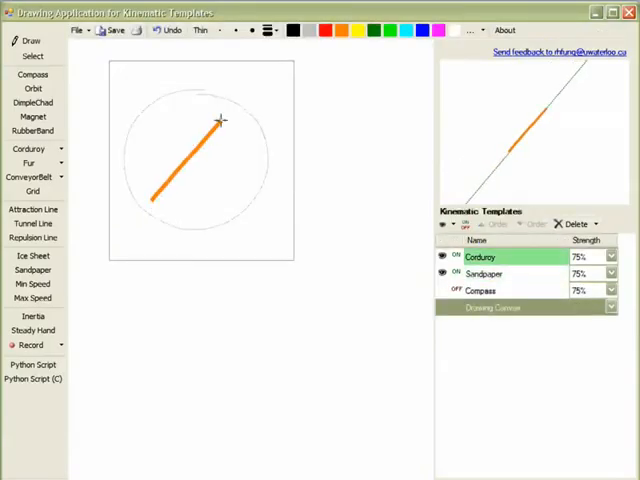
Scribble orange strokes inside the compass circle to fill the sun's body.
drag(224, 110, 150, 200)
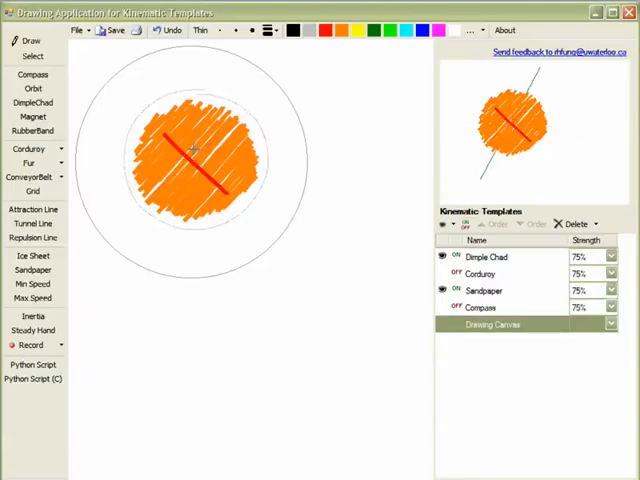
click(488, 256)
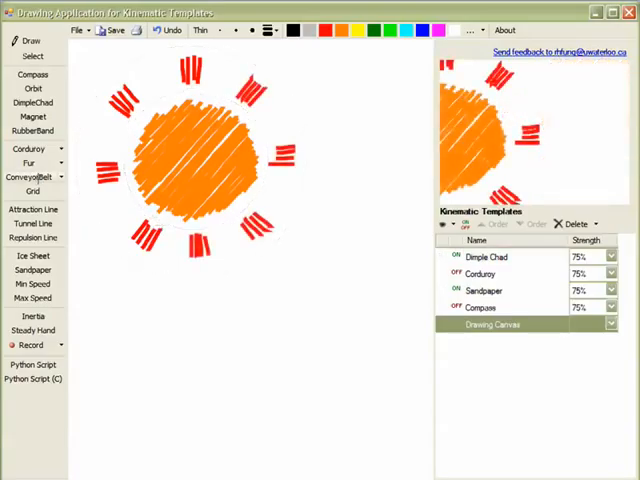
Pick the Conveyor Belt template from the template panel.
click(32, 176)
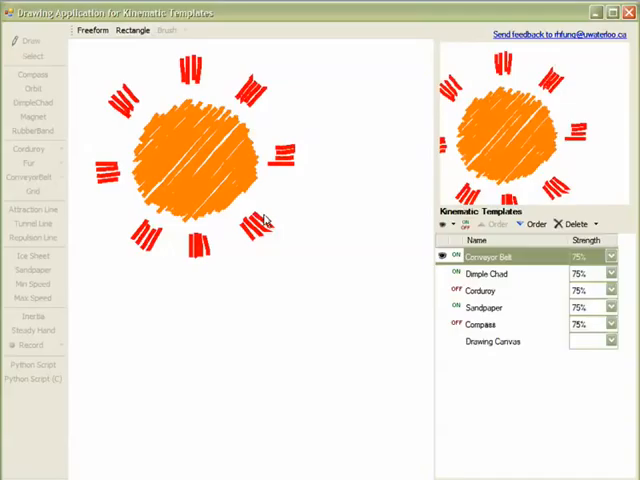
Place the conveyor belt template on the canvas and return to Draw mode.
drag(284, 204, 372, 250)
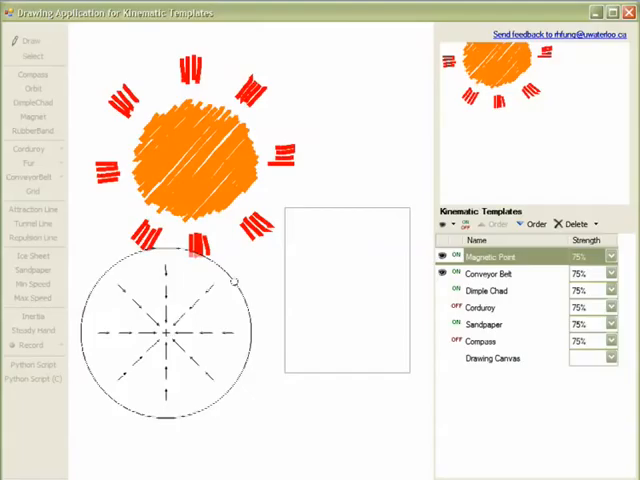
click(492, 358)
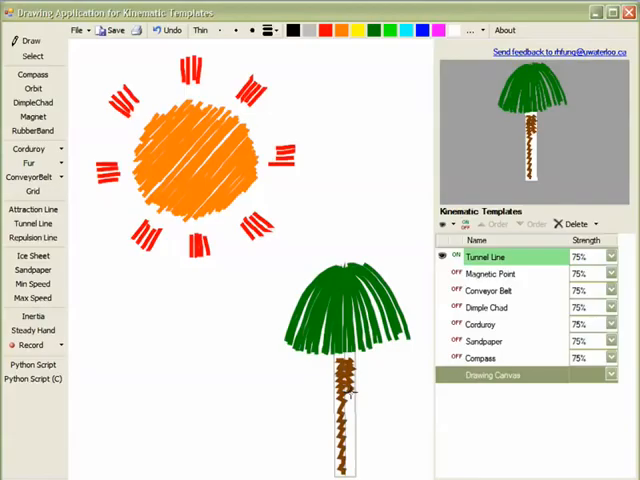
Clear the canvas and templates to start a new blank drawing.
click(456, 256)
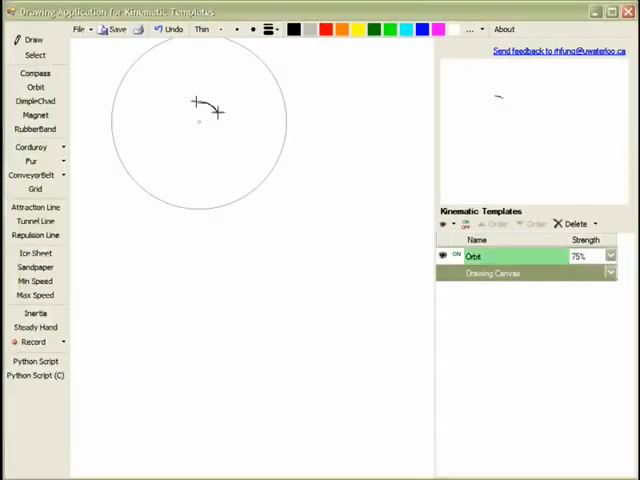
Draw the orbit-guided green ground arc, then hide the template guides from the finished fireworks.
drag(198, 104, 200, 200)
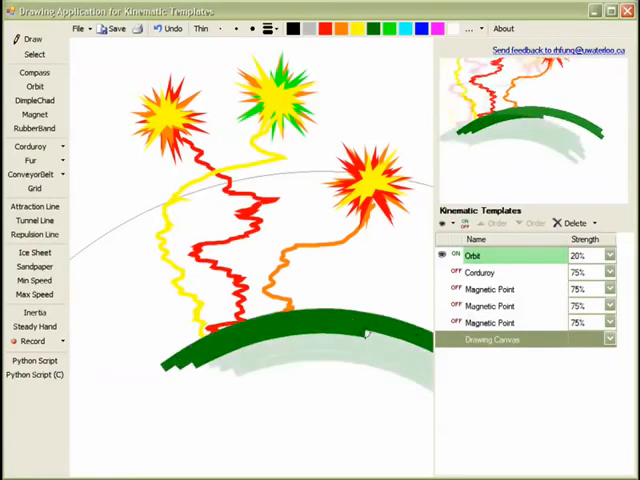
click(452, 256)
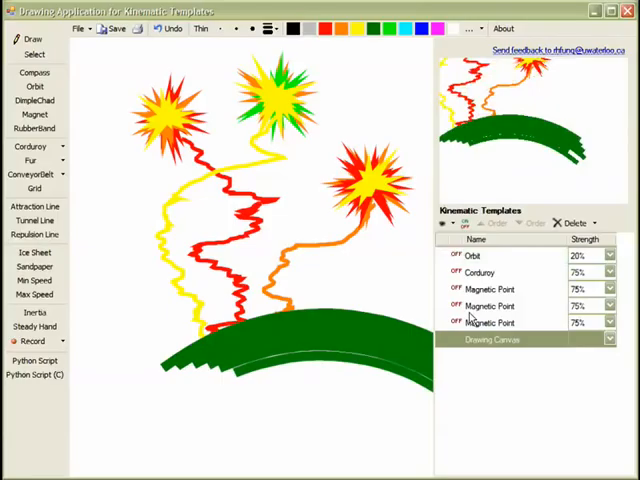